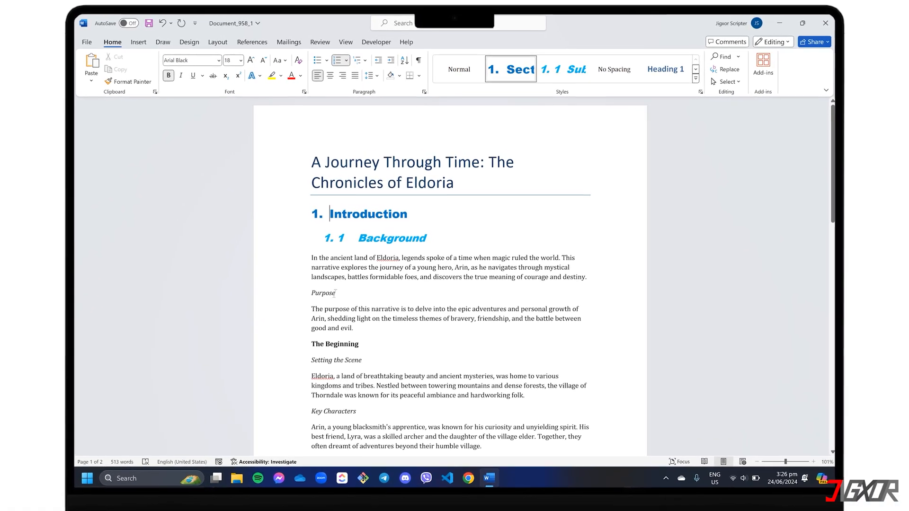
Place the insertion point in the Introduction heading to base a new style on it
left_click(561, 69)
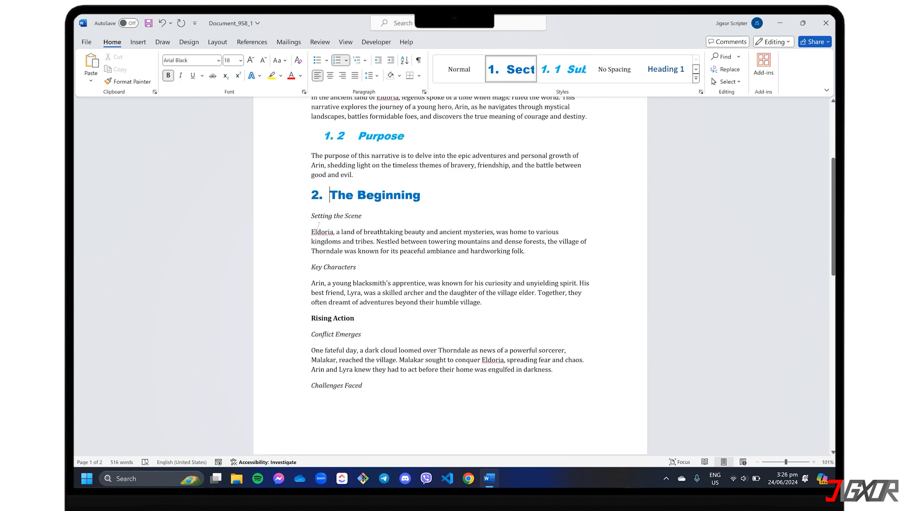
left_click(563, 69)
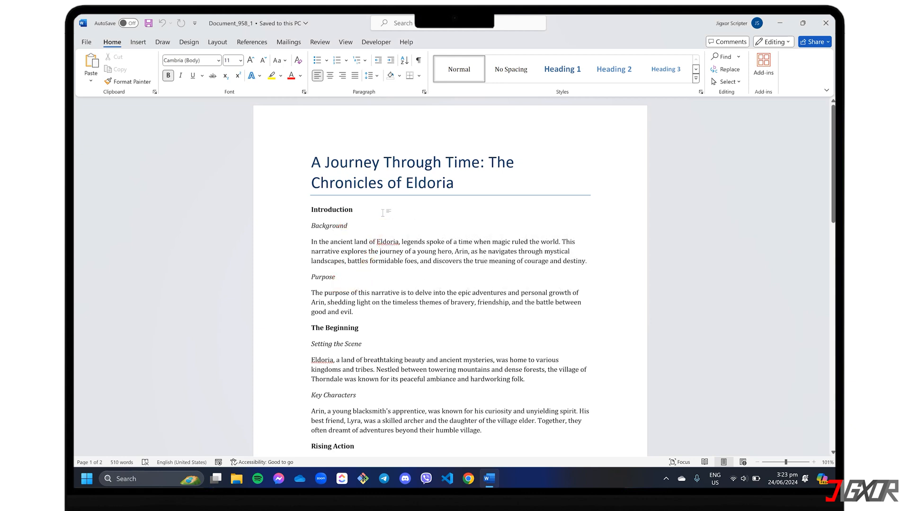
left_click(353, 209)
type("Section Tit")
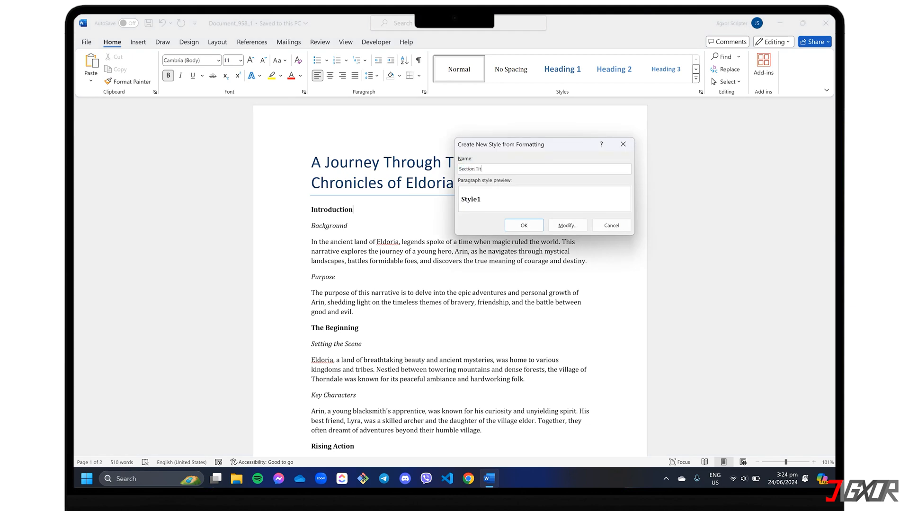
Define the Section Title style as Arial Black, 18 pt, blue and create it
left_click(567, 225)
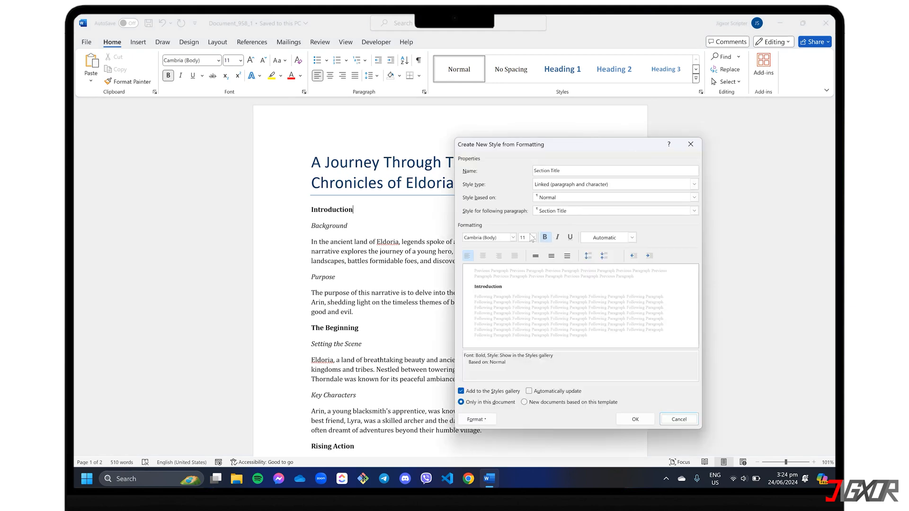
left_click(487, 237)
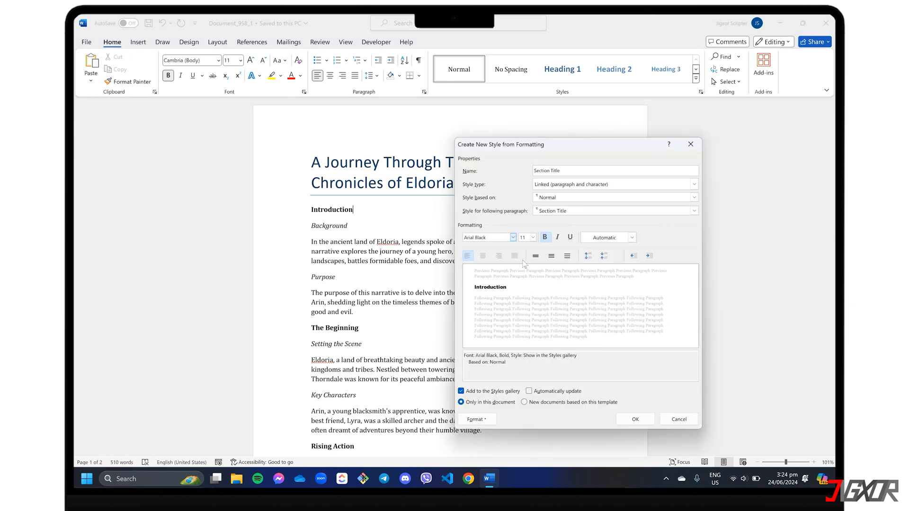
left_click(531, 237)
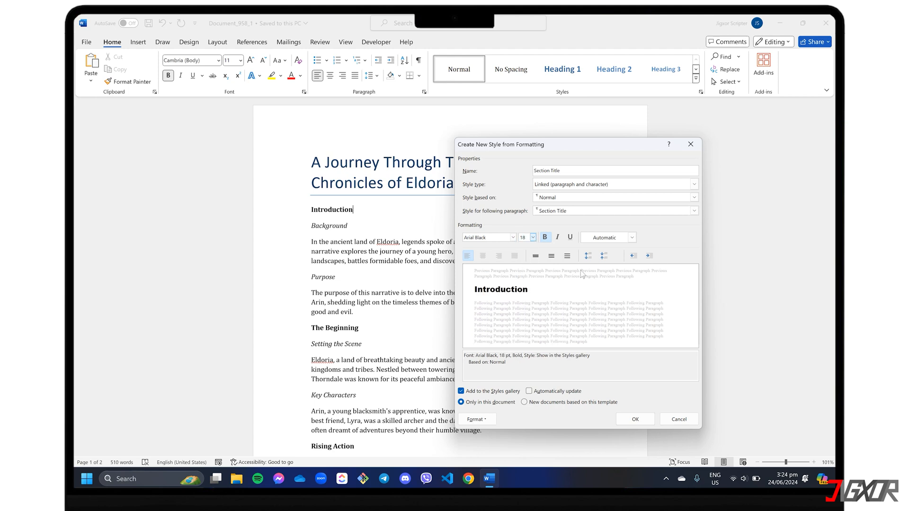
left_click(632, 237)
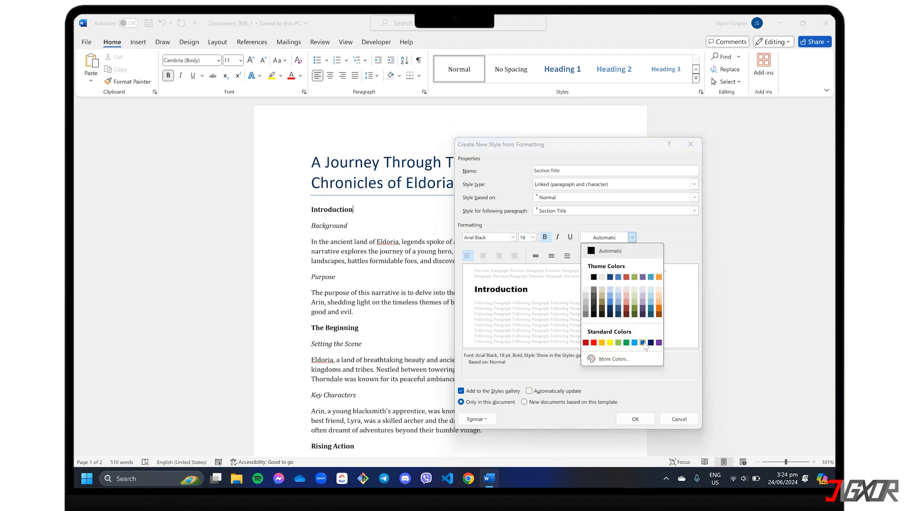
left_click(644, 343)
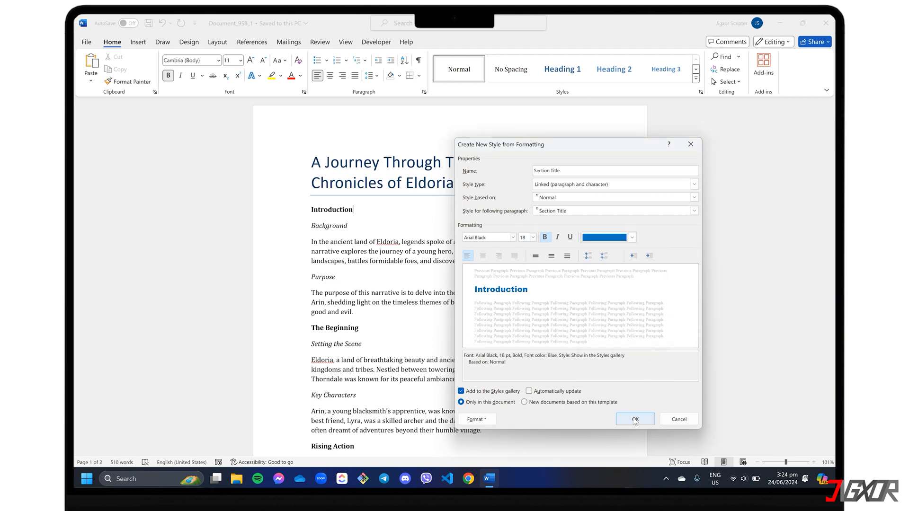
left_click(634, 420)
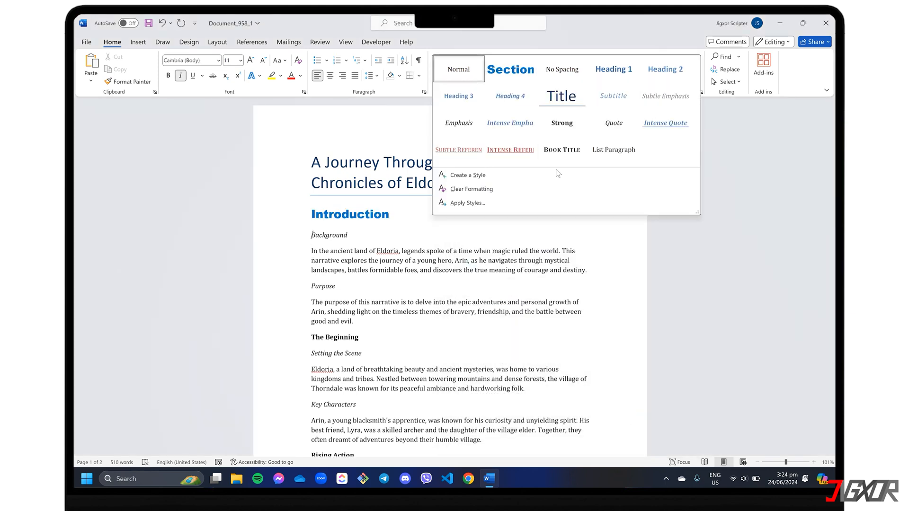
Define the Subsection Title style in italic 16 pt light blue Arial Black from the Background heading
left_click(467, 175)
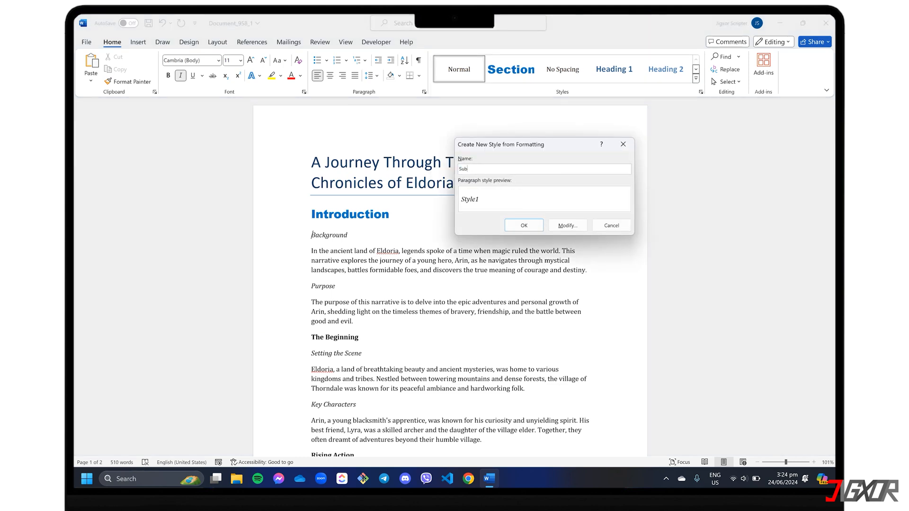
left_click(567, 225)
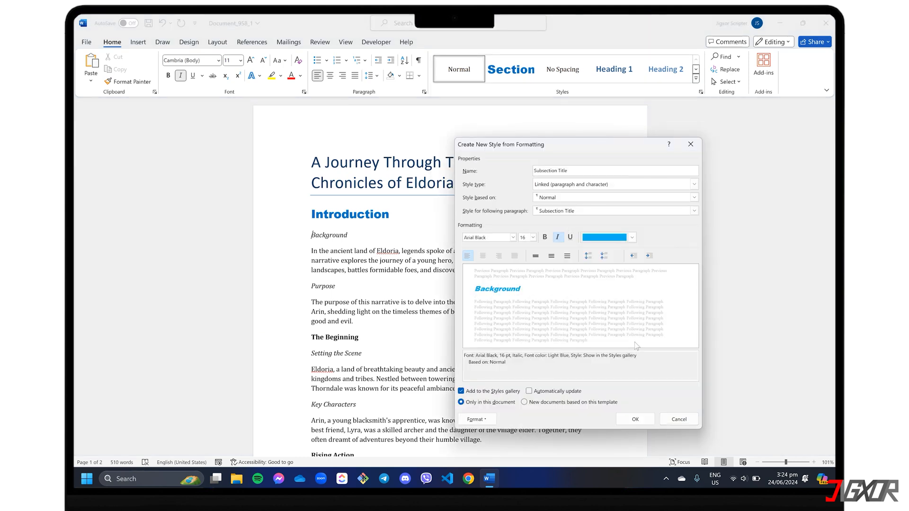
left_click(635, 420)
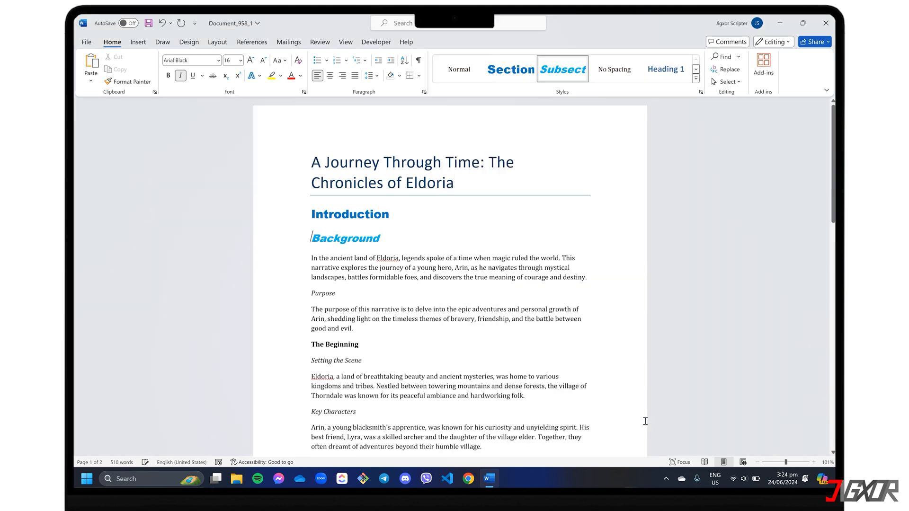
left_click(349, 214)
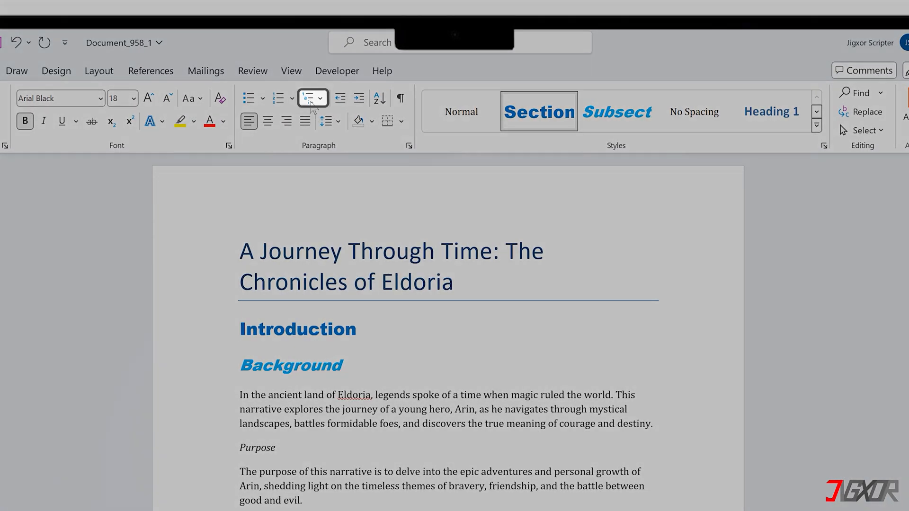
Start defining a new multilevel list with its expanded More settings shown
left_click(309, 98)
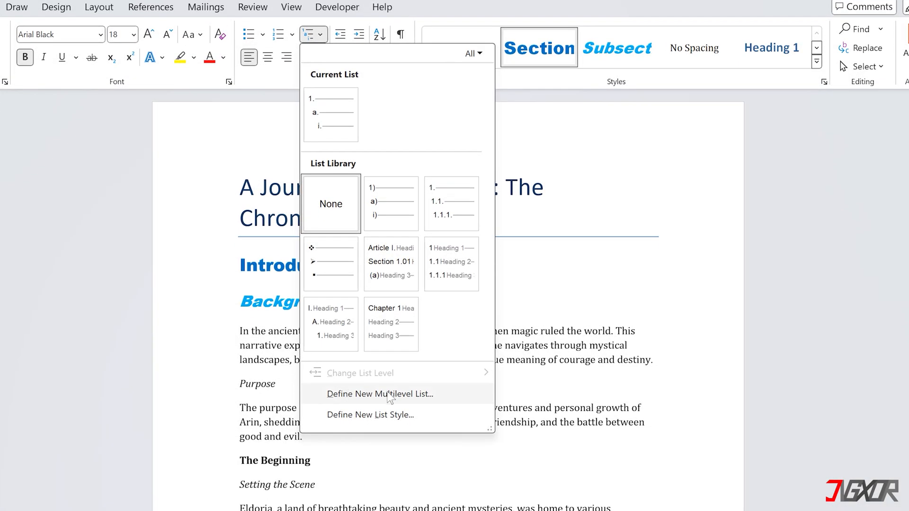
left_click(378, 394)
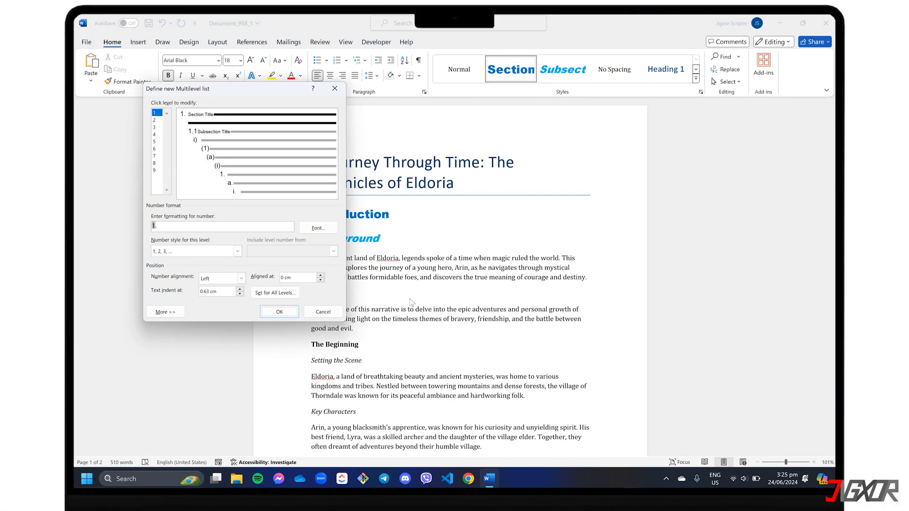
left_click(165, 312)
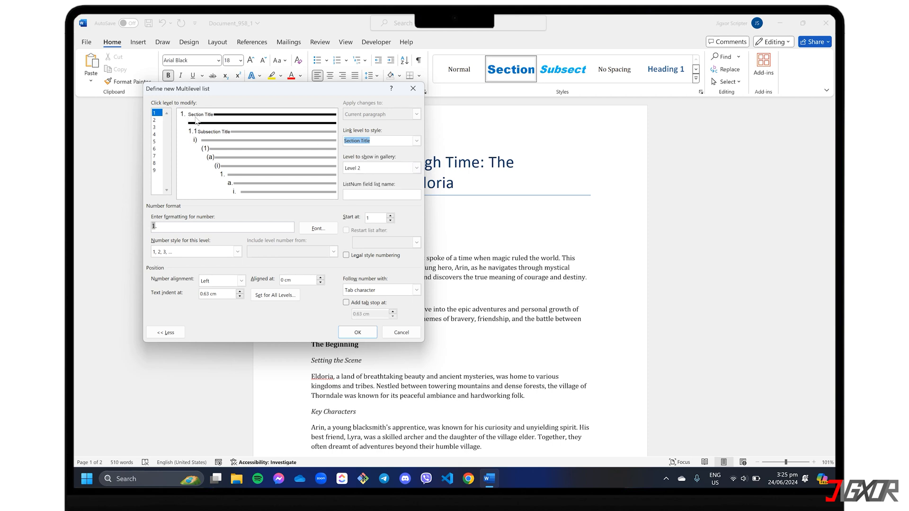
Give level 1 arabic 1, 2, 3 numbering, gallery Level 1, and a 1 cm text indent
left_click(237, 251)
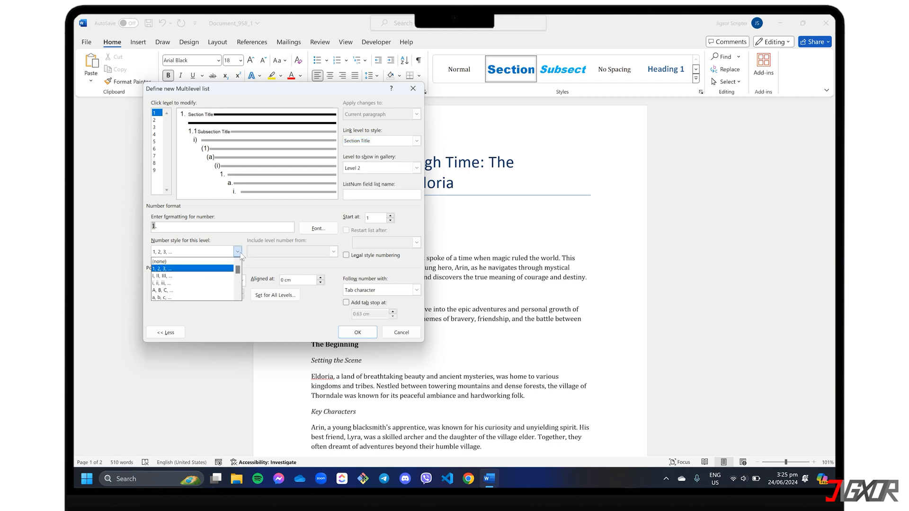
left_click(190, 268)
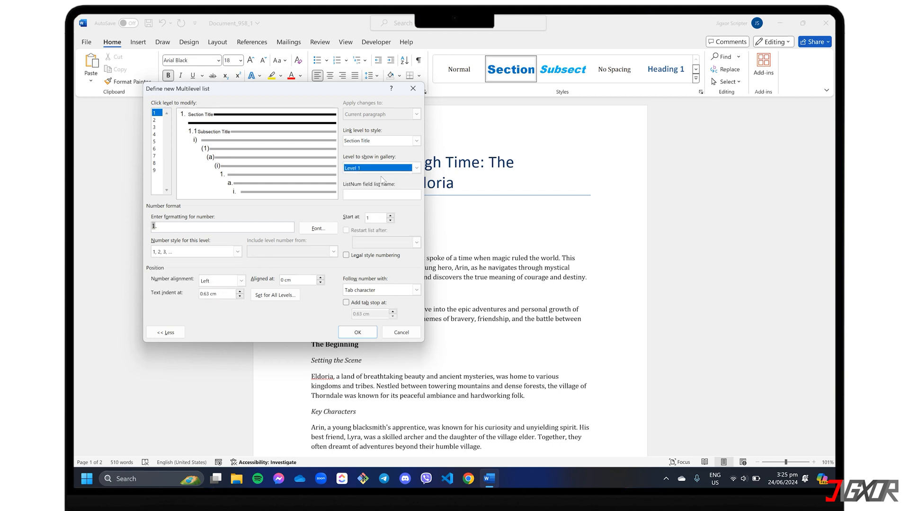
left_click(239, 293)
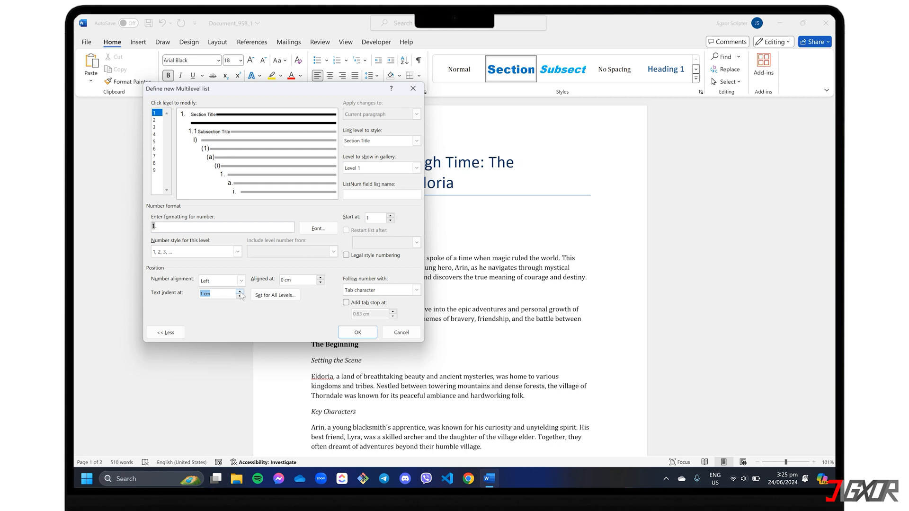
left_click(154, 121)
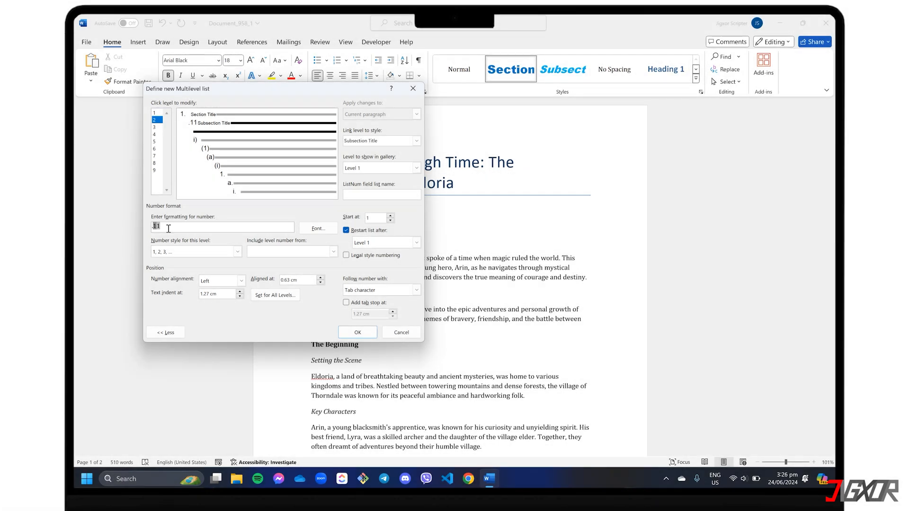
Number level 2 as 1.1 using the level 1 number, with a 1.5 cm text indent
key("Backspace")
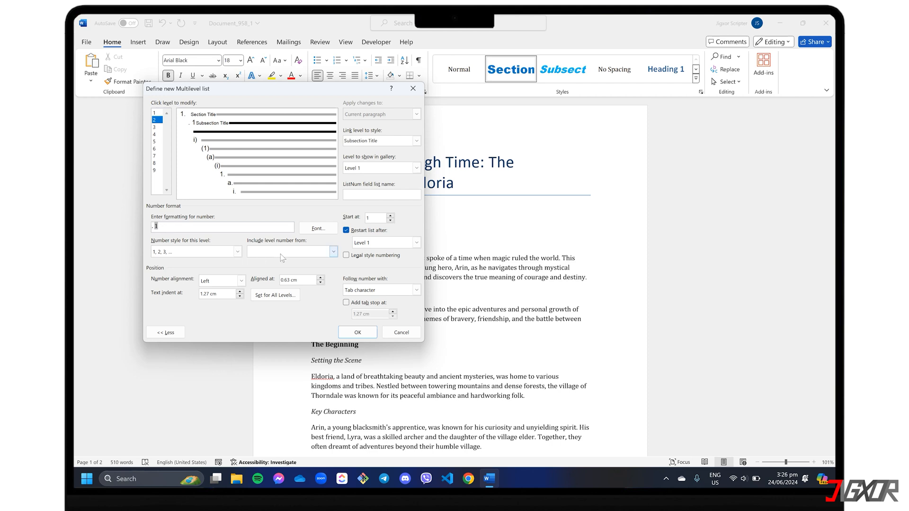
left_click(333, 252)
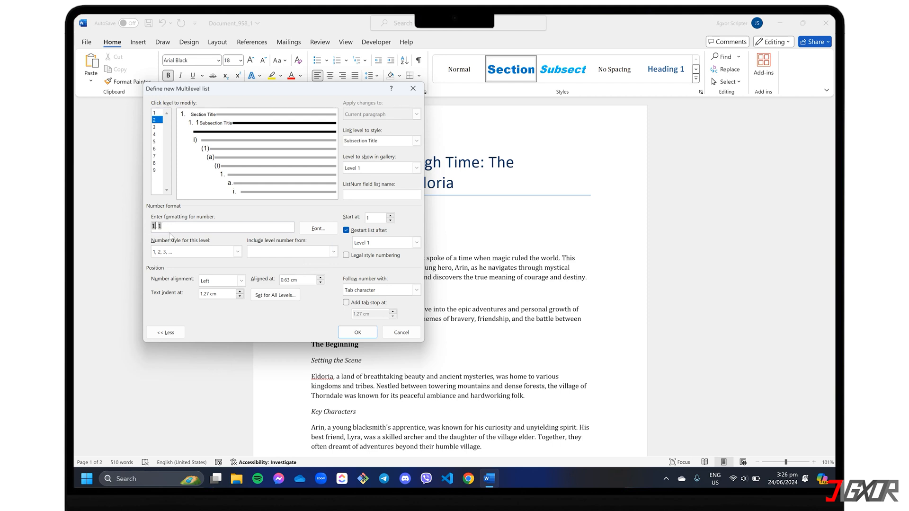
left_click(240, 293)
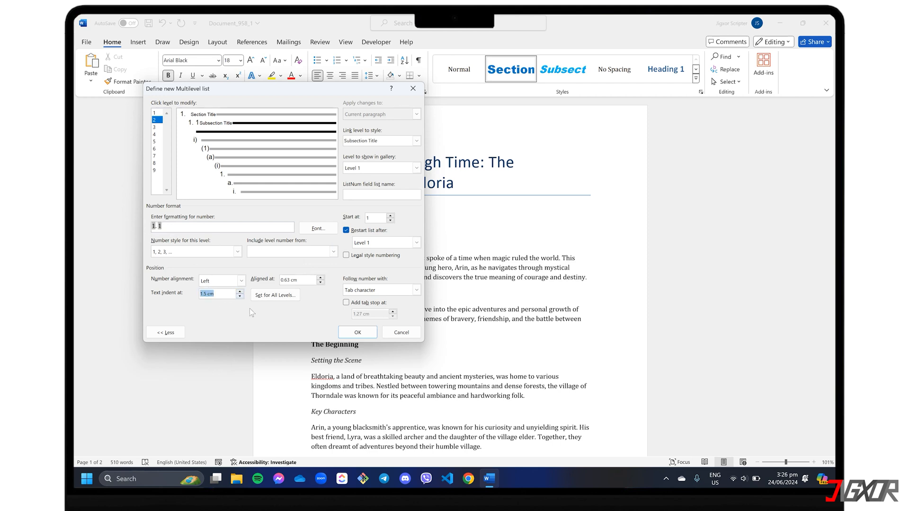
left_click(357, 332)
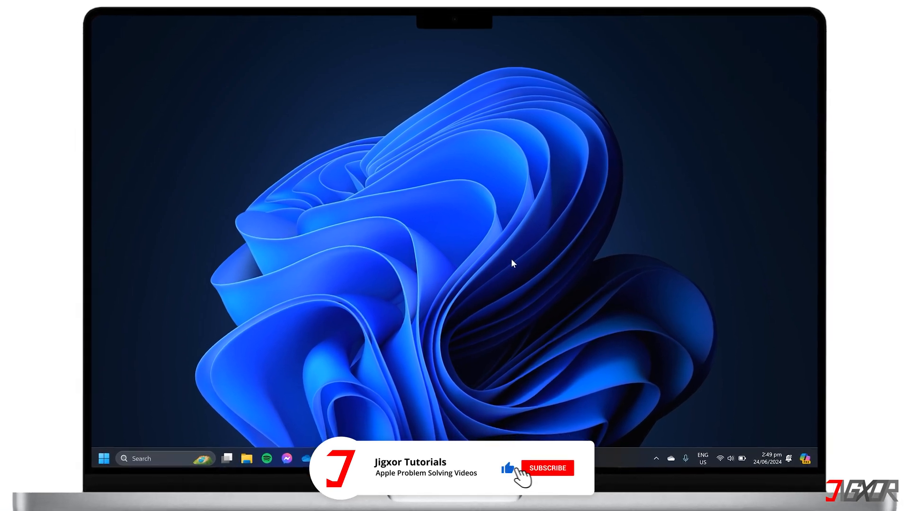
left_click(547, 468)
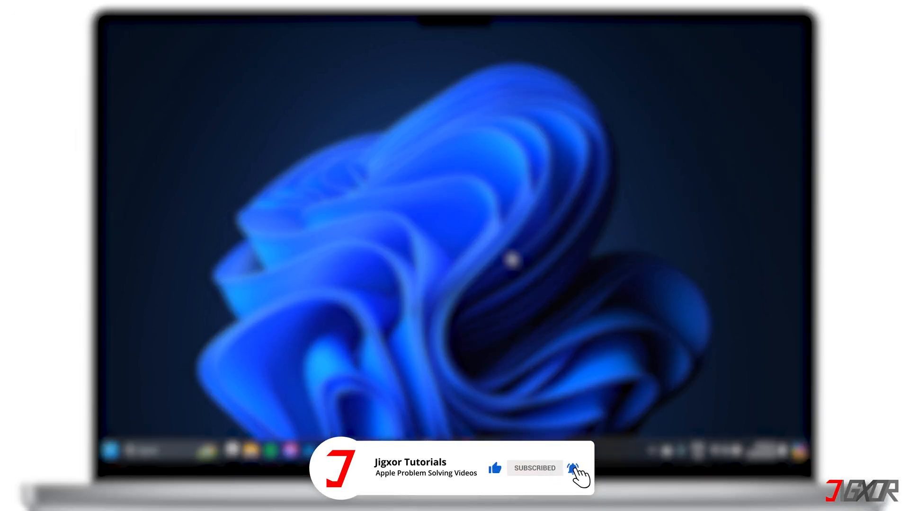